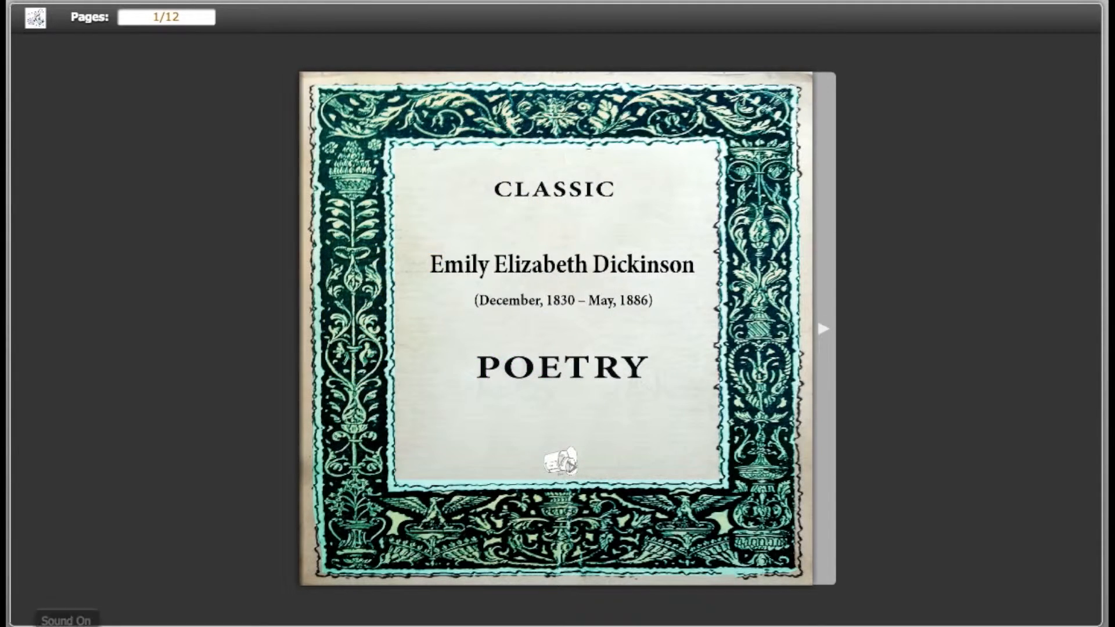
- Flip open the Emily Dickinson poetry cover with the right arrow
click(826, 329)
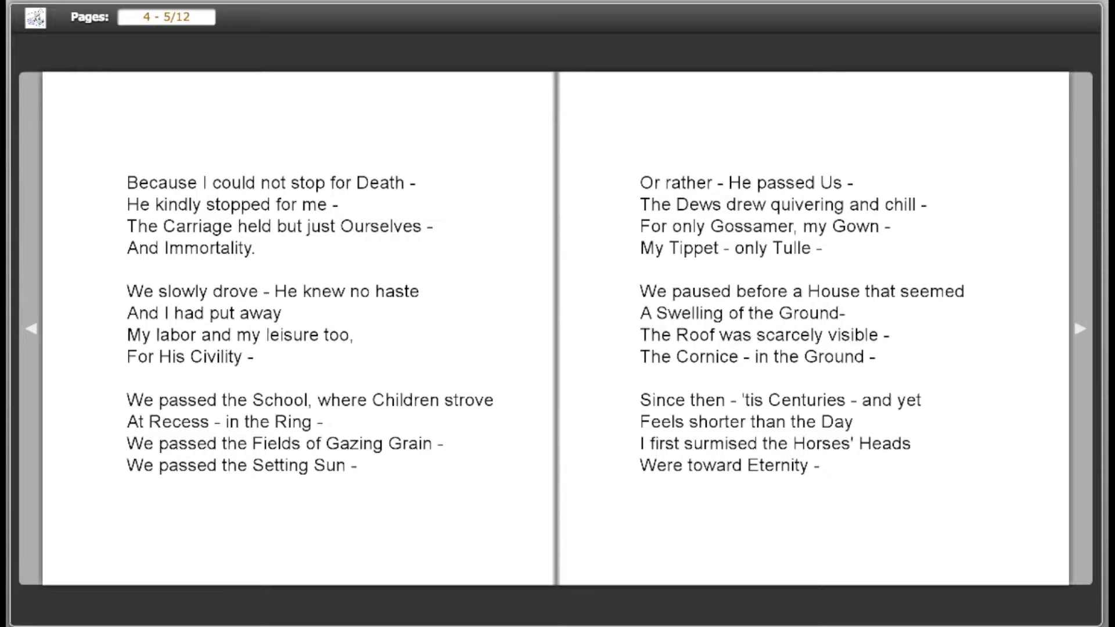
- Advance to the next spread after pages 4–5, "Because I could not stop for Death."
click(1080, 328)
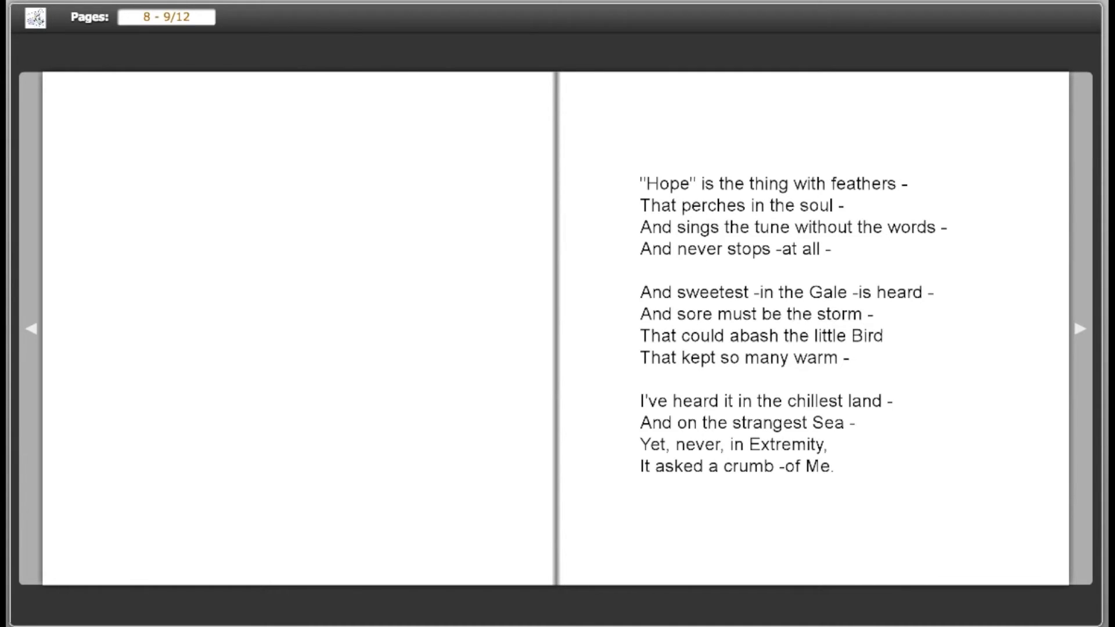
- Advance past the 'Hope' spread to pages 10–11 with "I died for Beauty."
click(1081, 328)
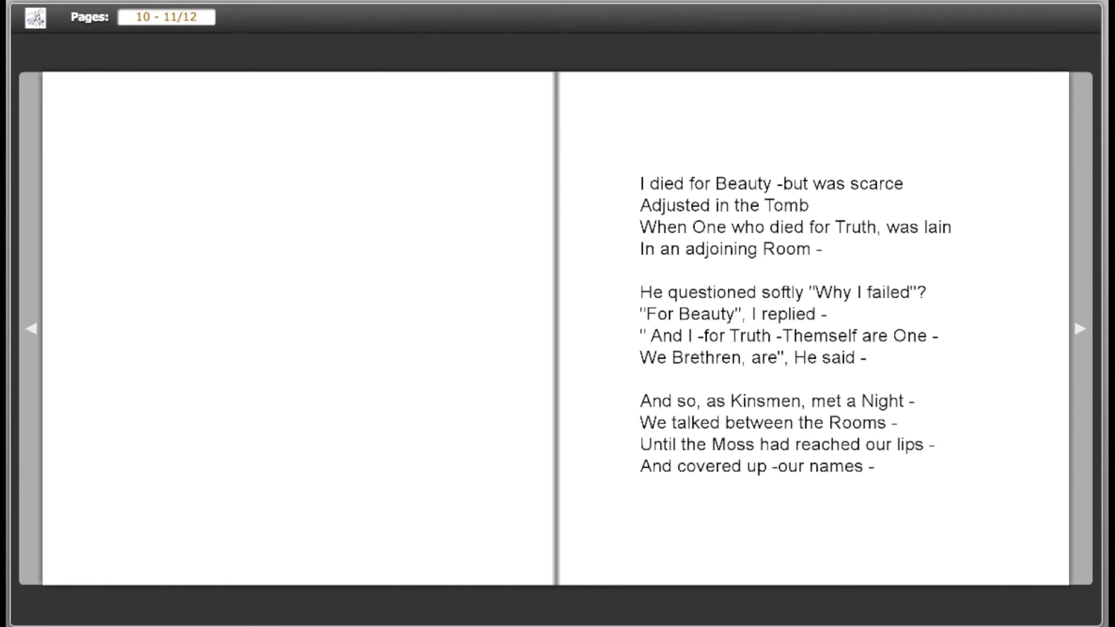